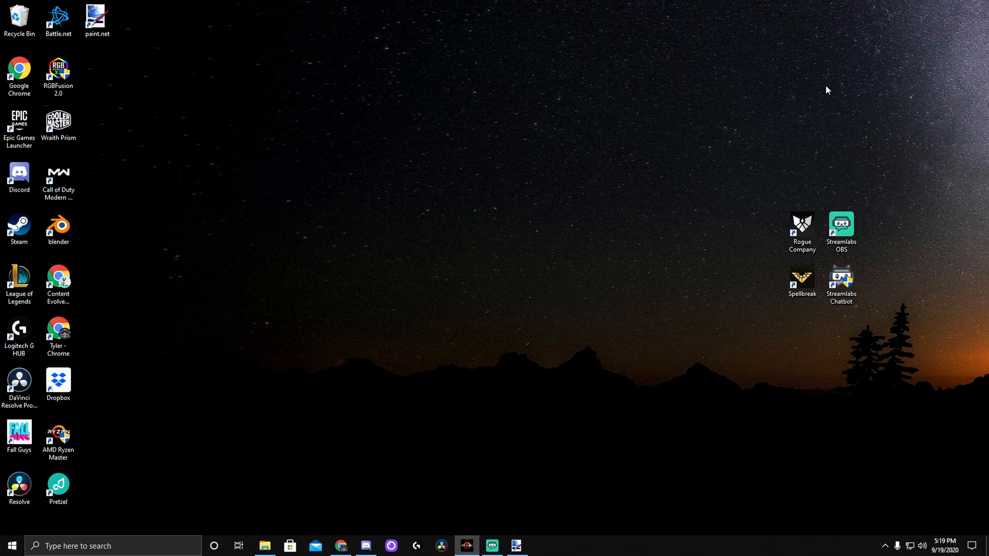
mouse_move(10, 545)
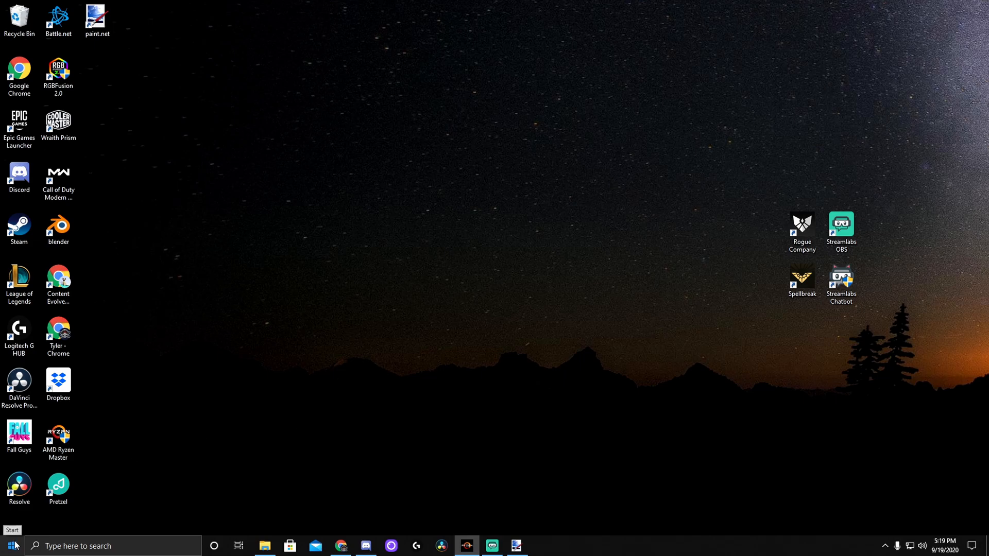
Launch paint.net from the installed apps list.
left_click(9, 546)
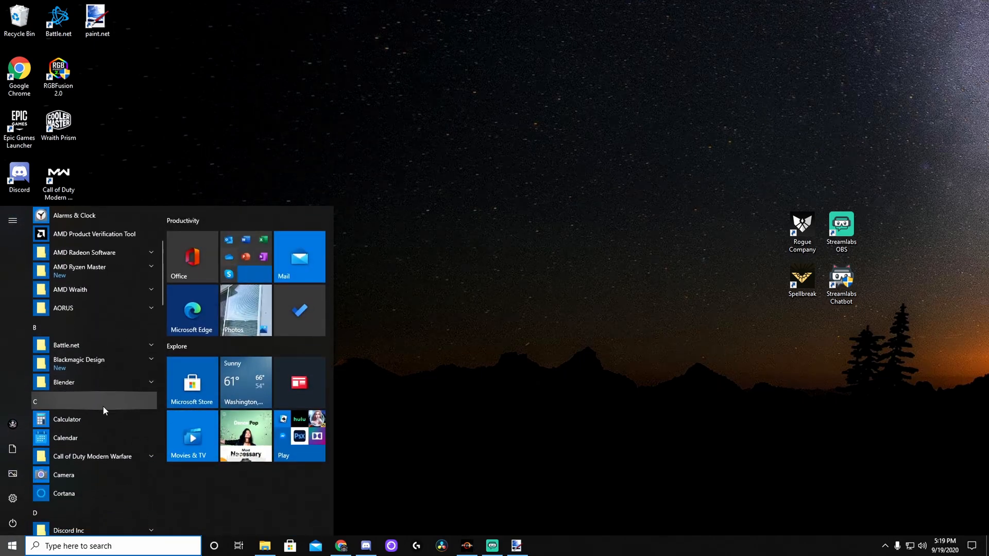
scroll("down", 3)
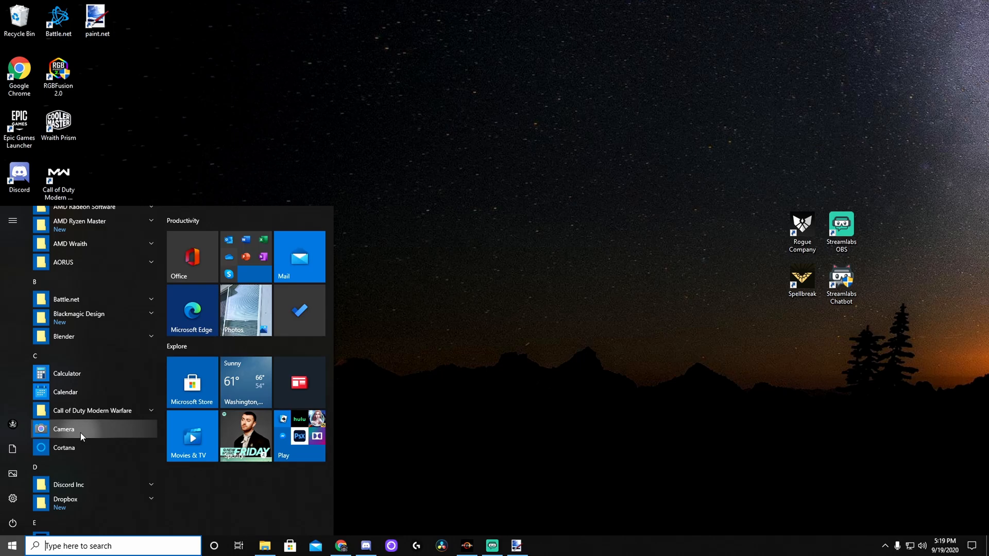
mouse_move(362, 451)
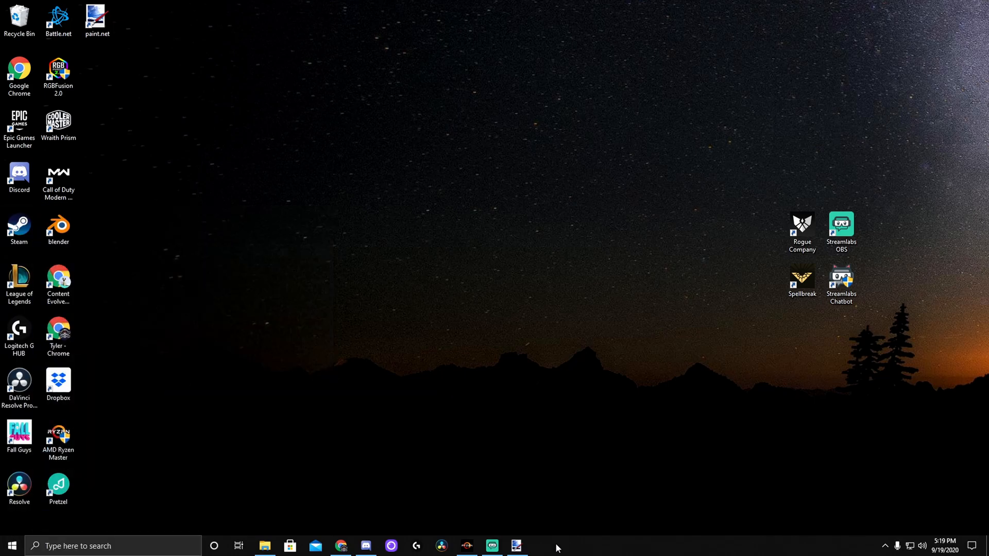
left_click(516, 545)
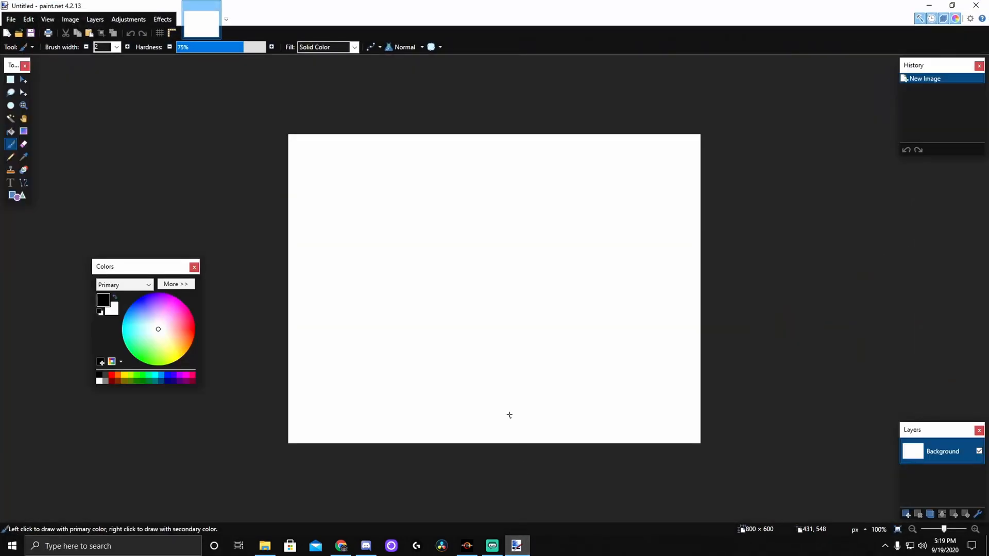
mouse_move(504, 293)
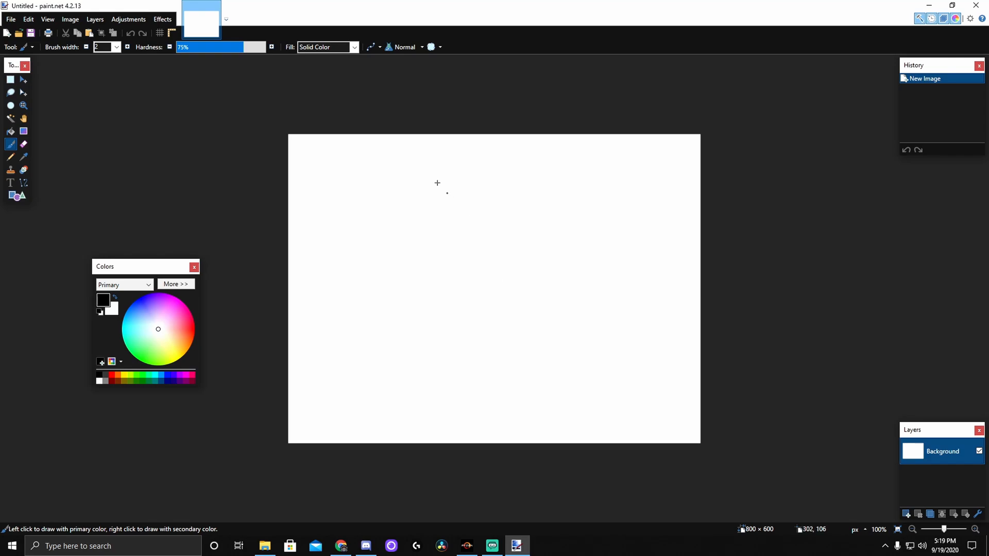
Open the WIN_20200919 green-screen webcam snapshot from the Camera Roll folder.
left_click(10, 19)
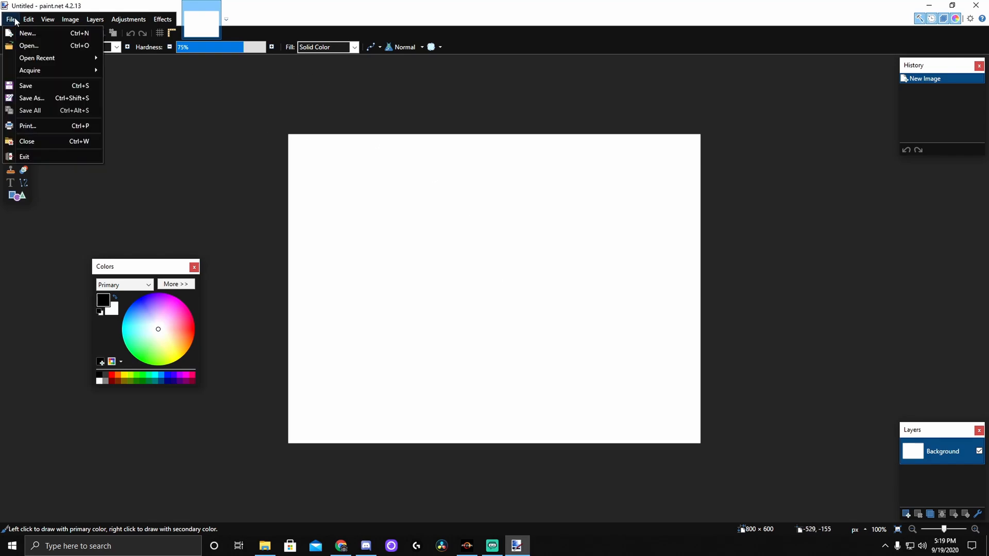
left_click(29, 45)
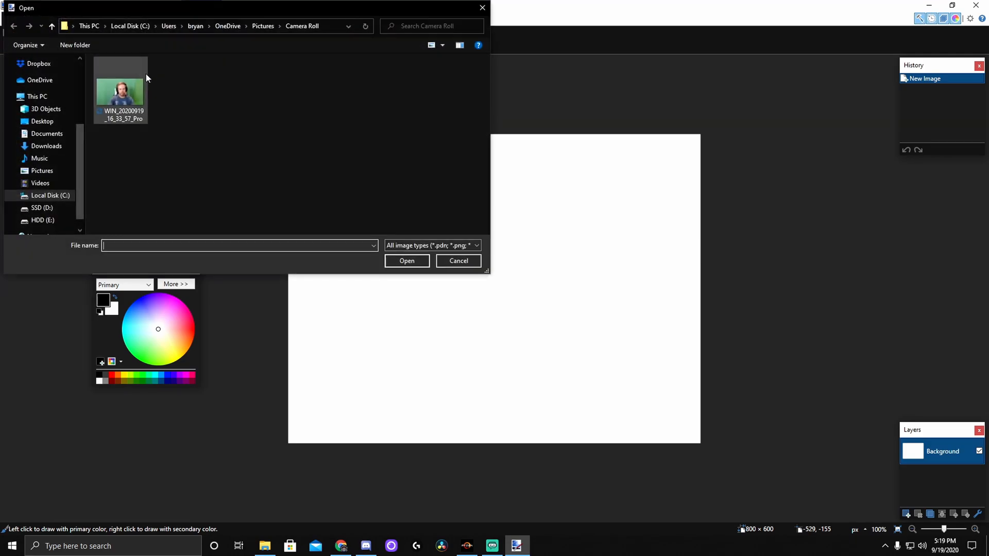
left_click(406, 260)
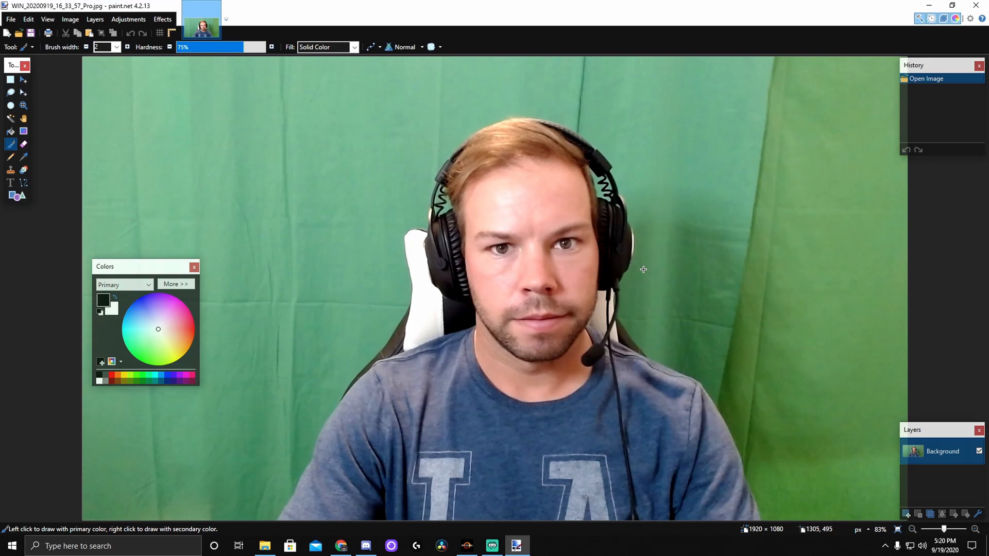
mouse_move(729, 402)
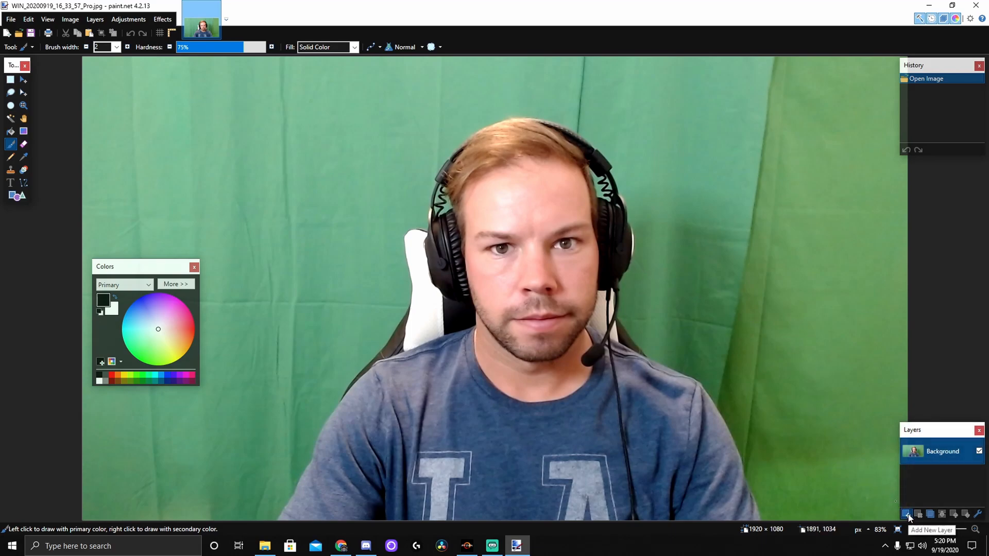
Add a new empty layer above the photo and enlarge the paintbrush width to 325.
left_click(906, 514)
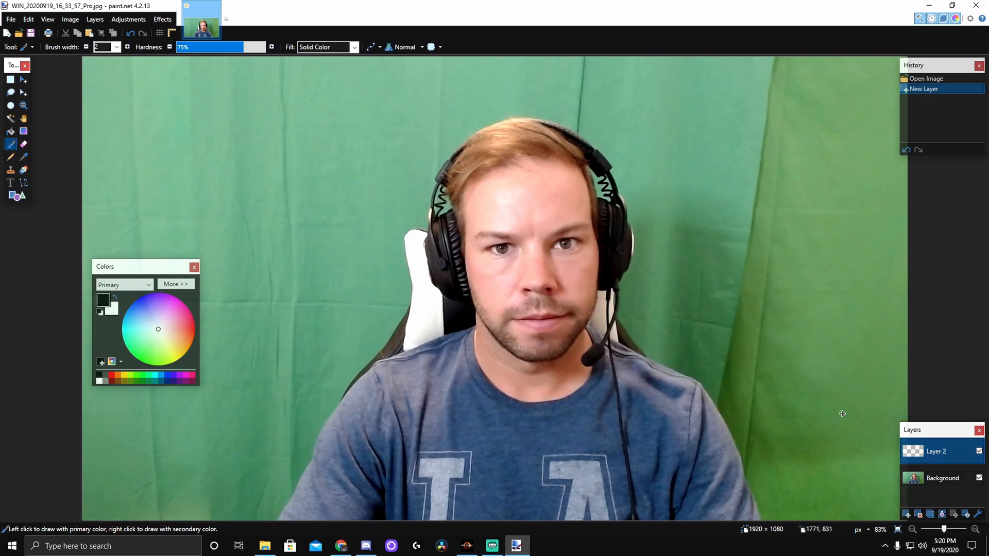
mouse_move(163, 156)
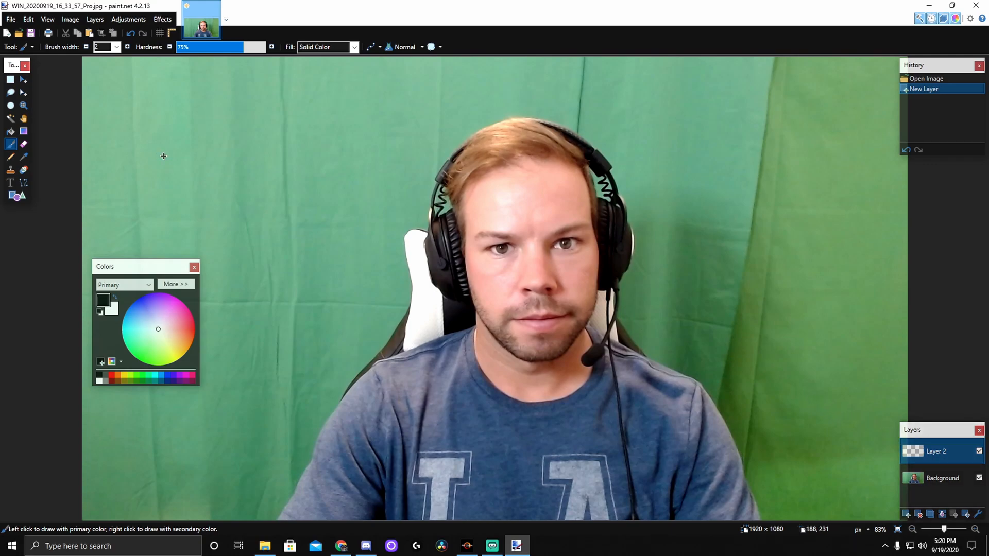
mouse_move(11, 144)
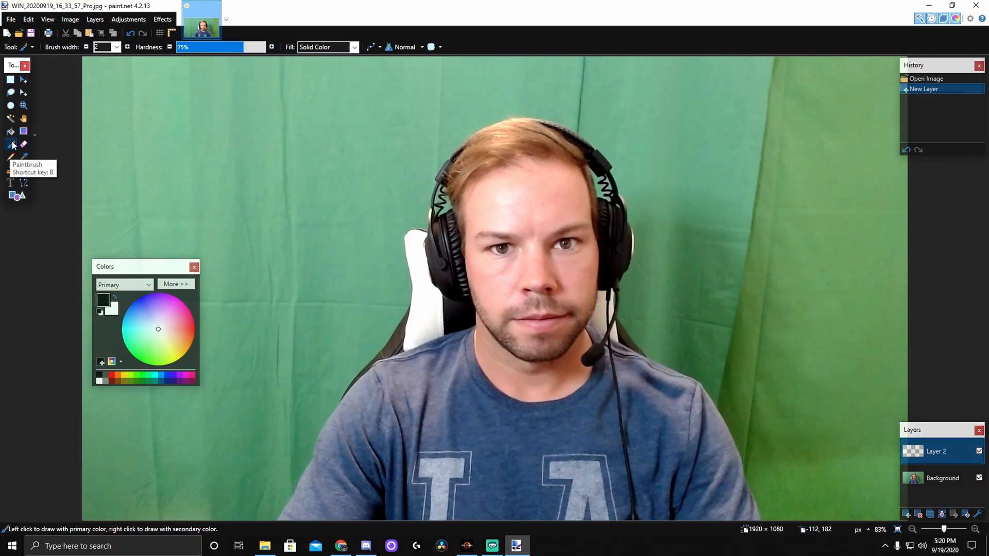
left_click(117, 47)
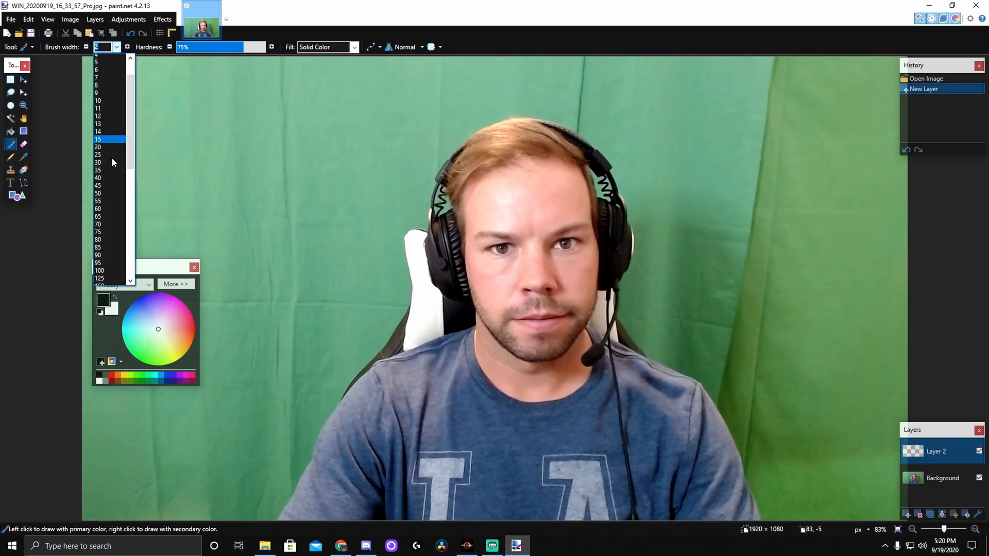
scroll("down", 3)
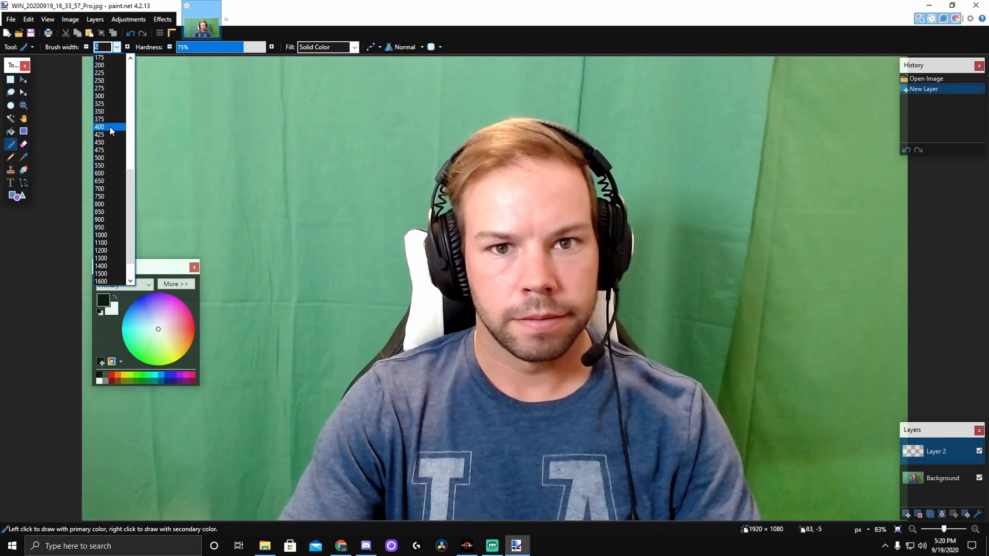
left_click(101, 111)
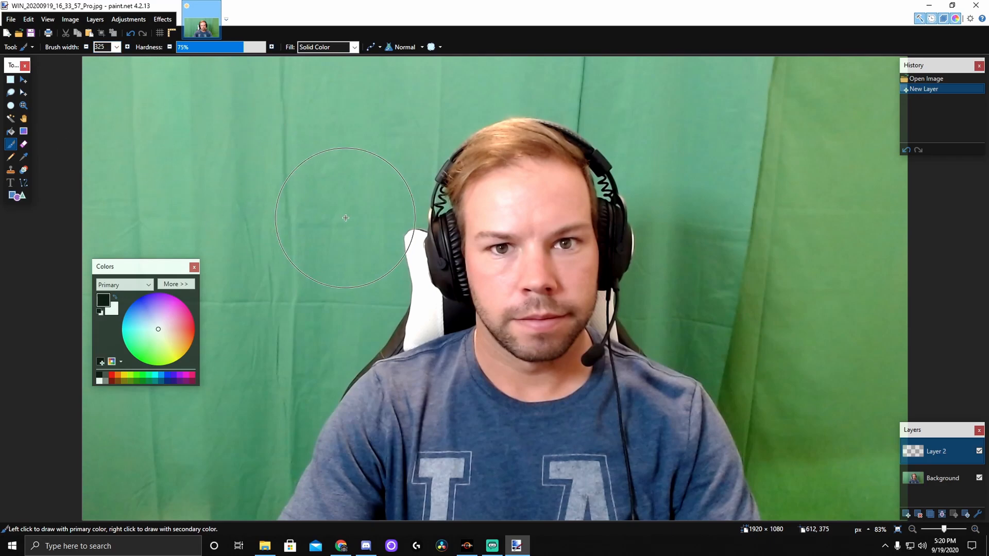
mouse_move(196, 338)
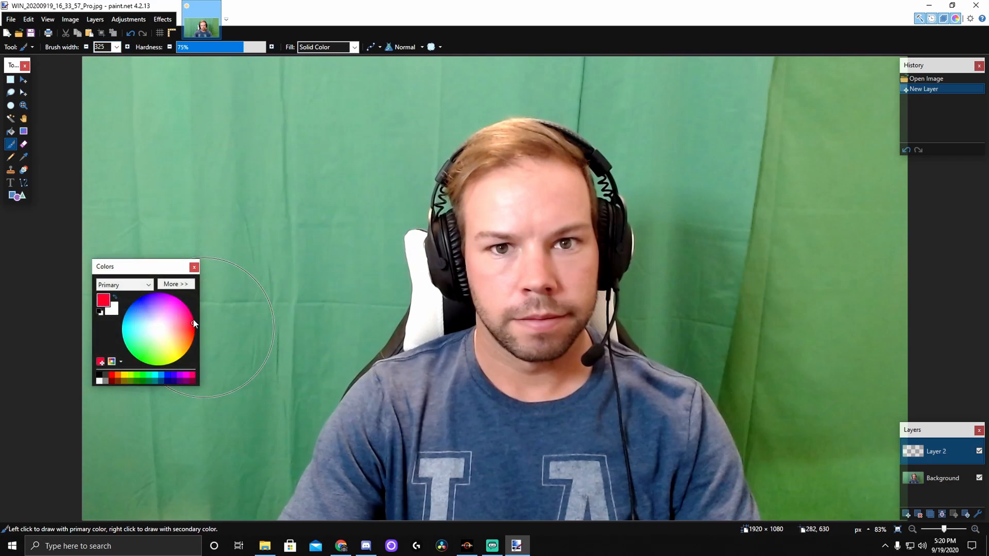
mouse_move(515, 189)
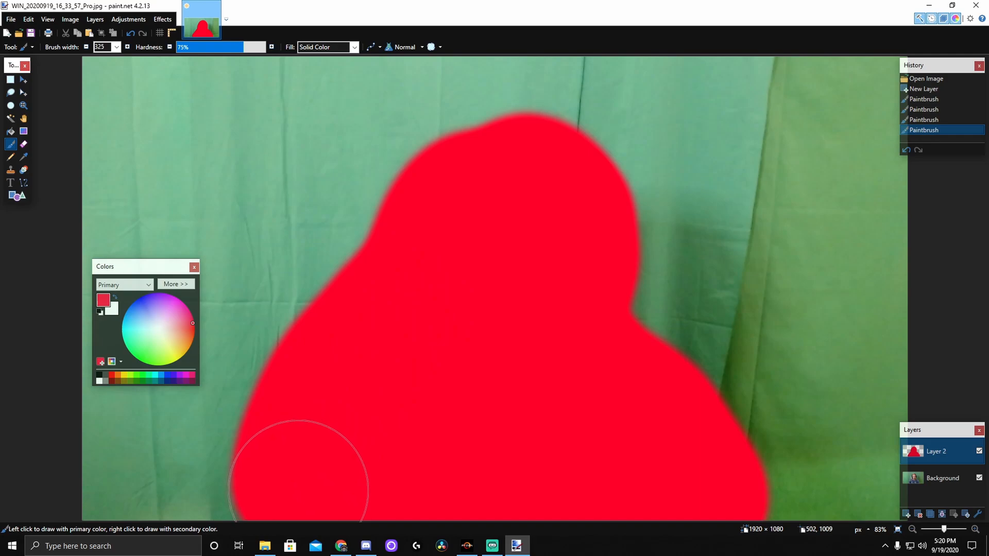
mouse_move(542, 194)
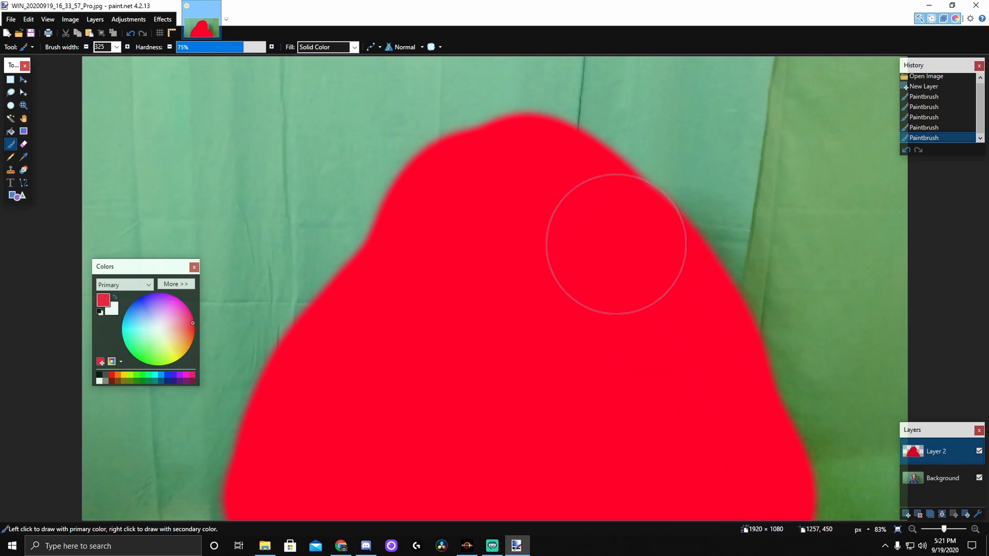
mouse_move(467, 189)
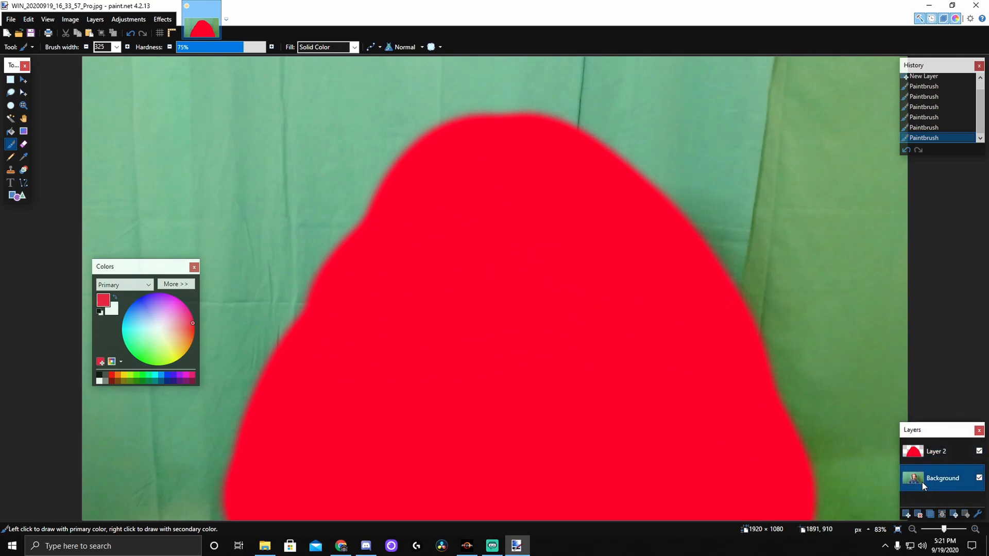
Select the painted head-and-shoulders blob and fill it solid black on transparency.
left_click(918, 514)
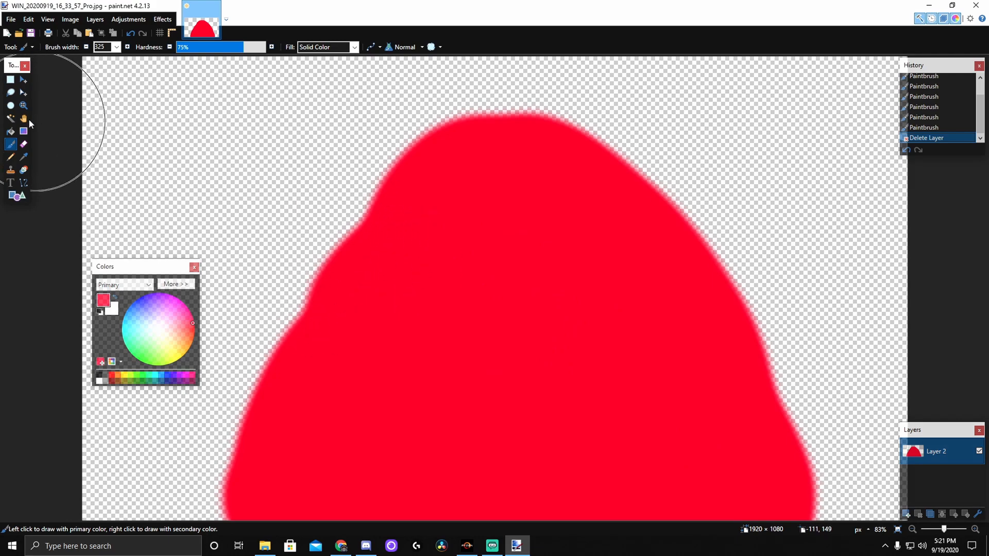
left_click(10, 117)
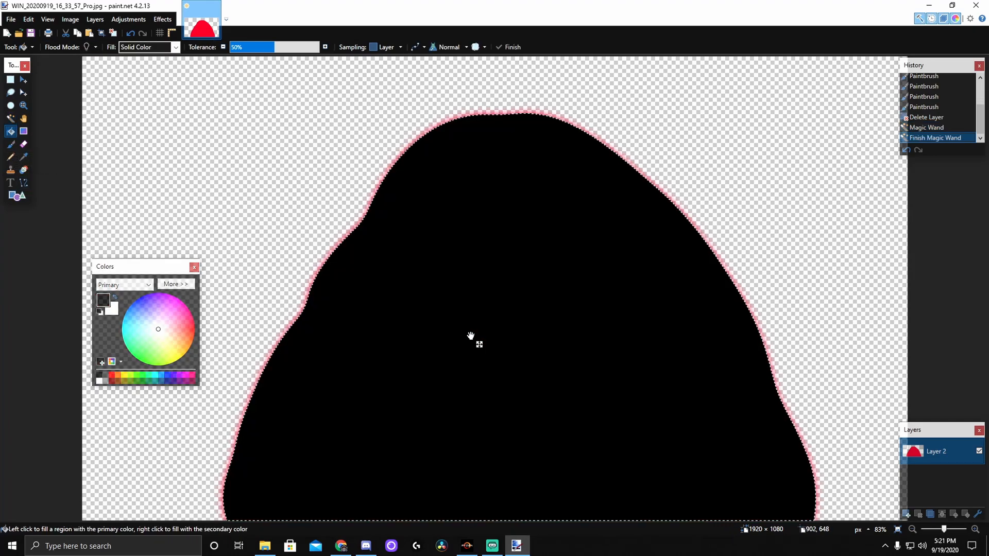
left_click(470, 333)
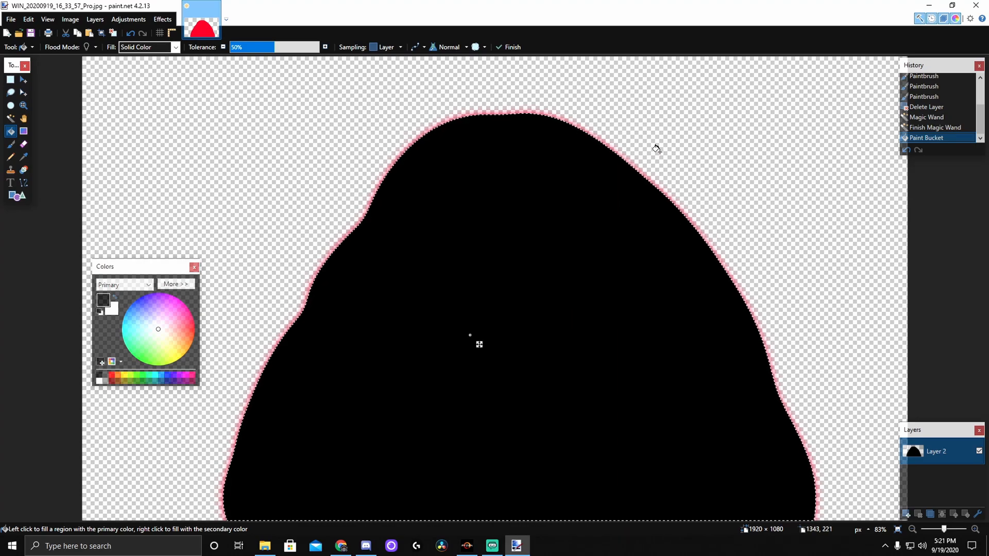
left_click(10, 18)
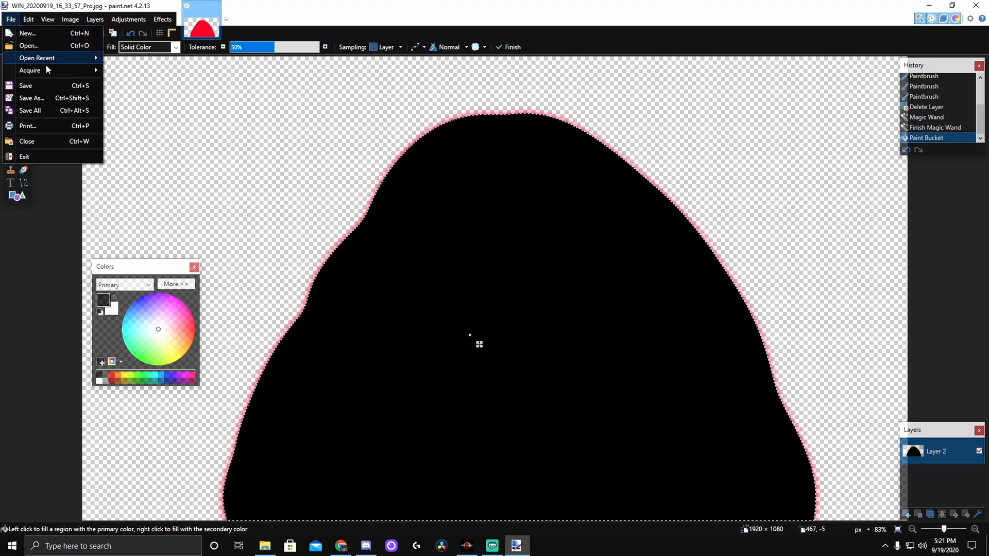
Save the black silhouette as a PNG named myshadow, confirming the save configuration.
left_click(32, 98)
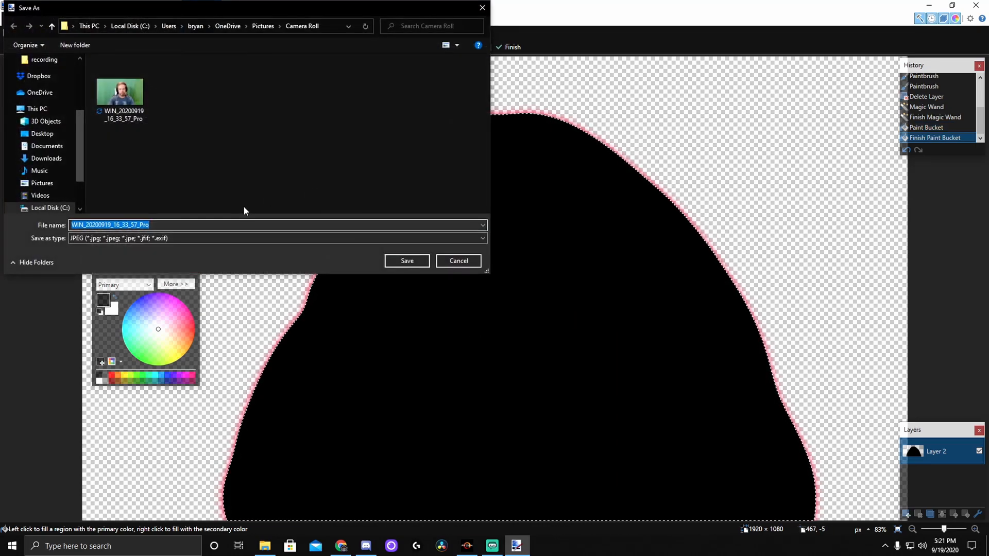
type("myshadow")
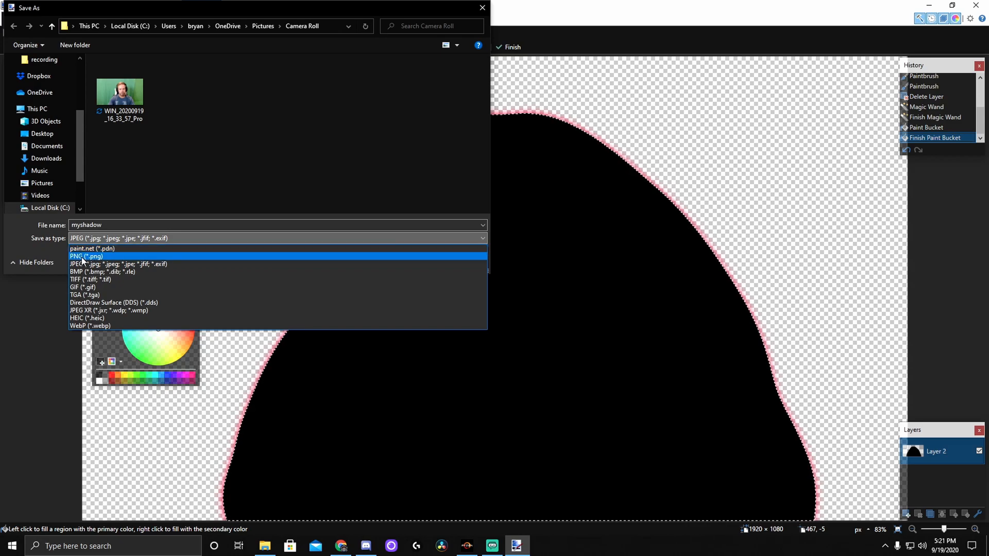
left_click(77, 256)
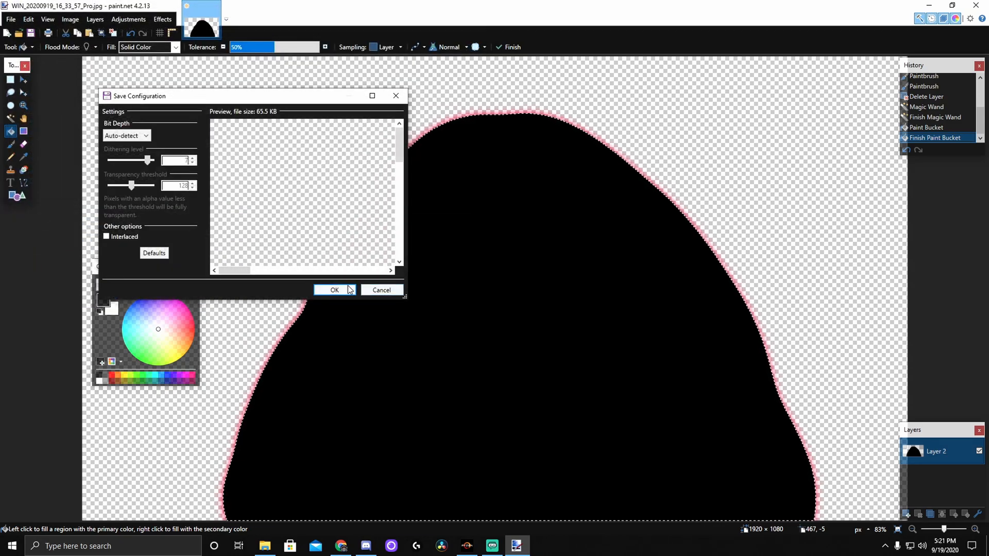
left_click(334, 290)
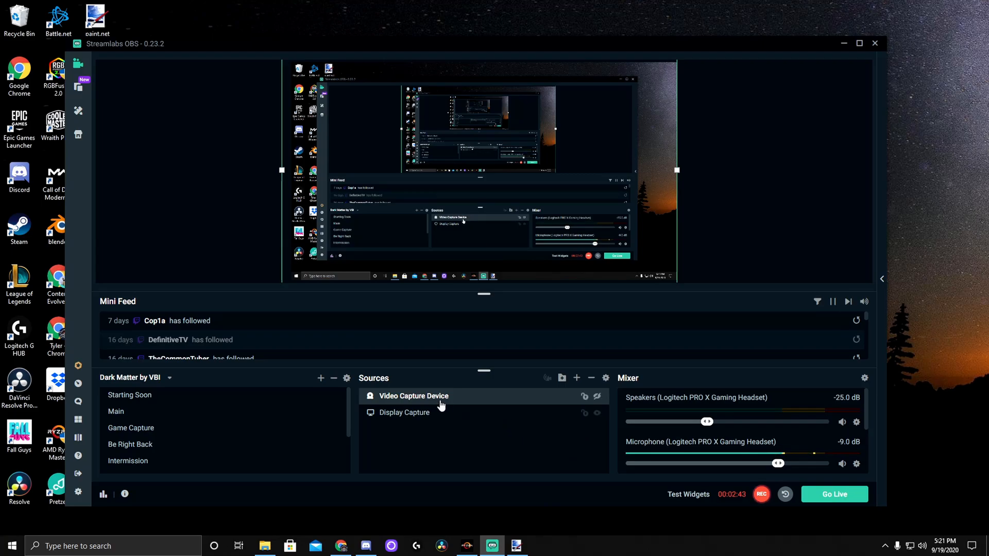
mouse_move(422, 401)
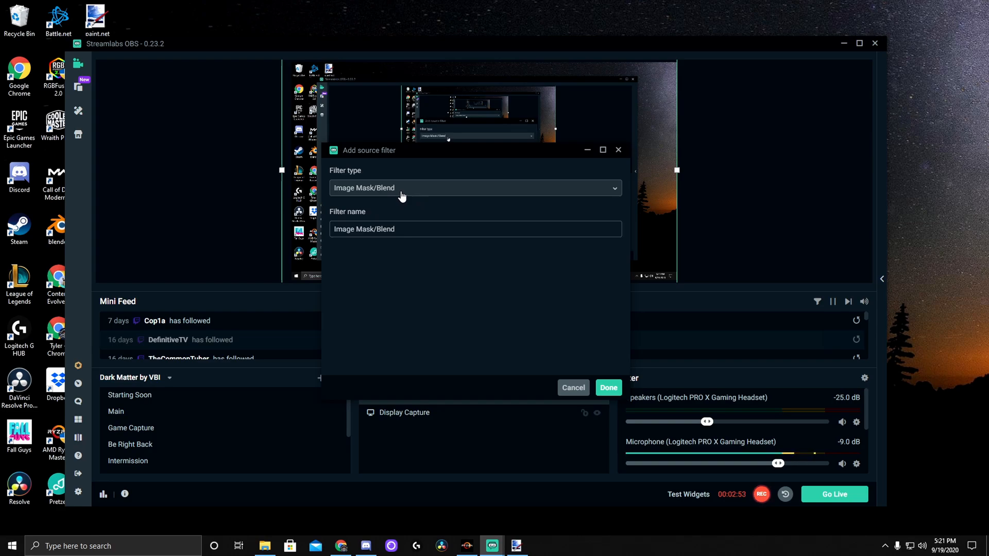
Add an Image Mask/Blend filter set to Alpha Mask (Alpha Channel) with myshadow as its mask image.
left_click(607, 387)
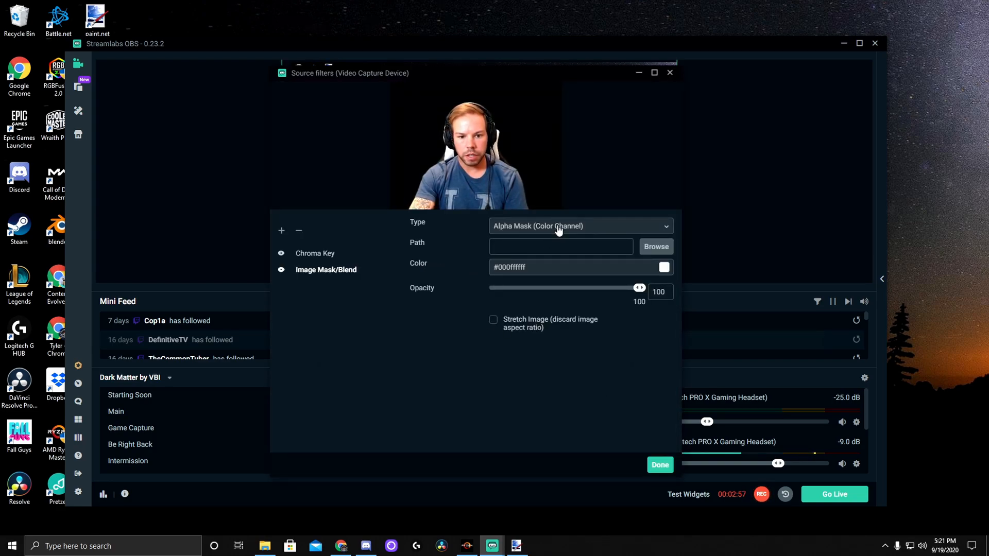
left_click(579, 225)
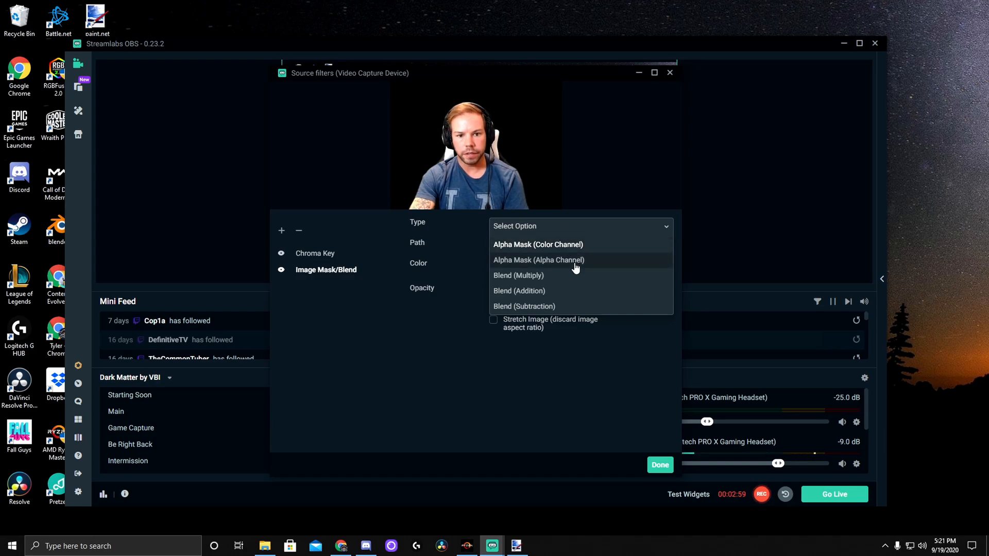
left_click(538, 260)
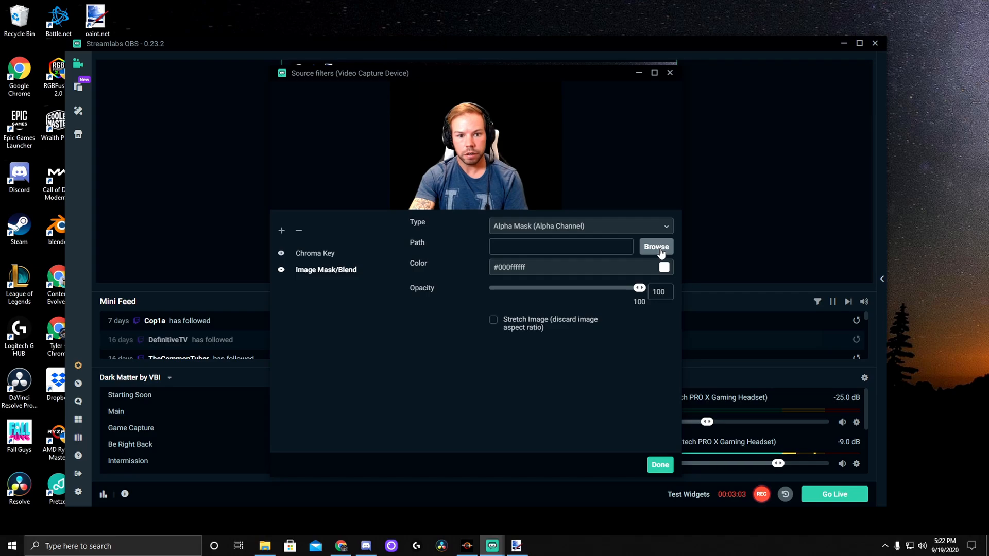
left_click(656, 246)
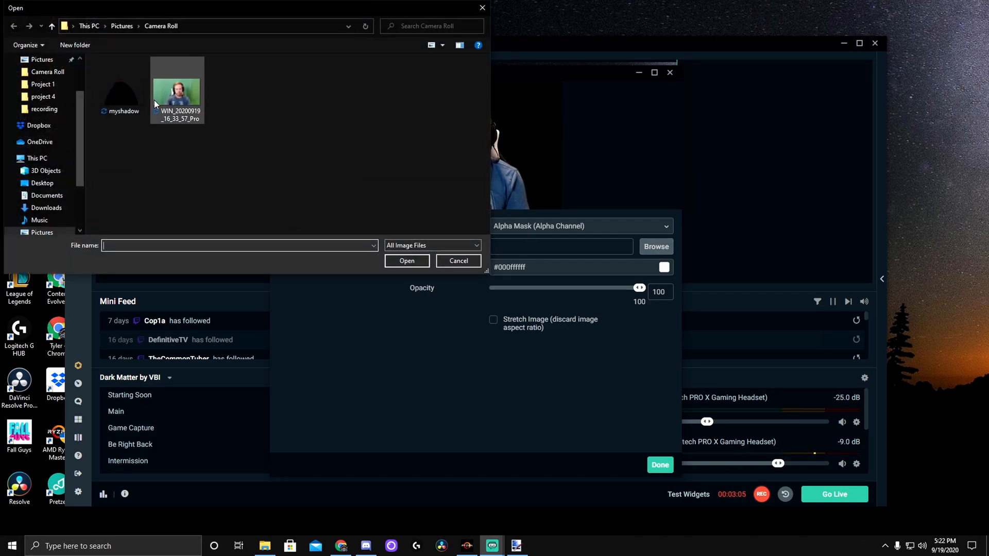
left_click(407, 260)
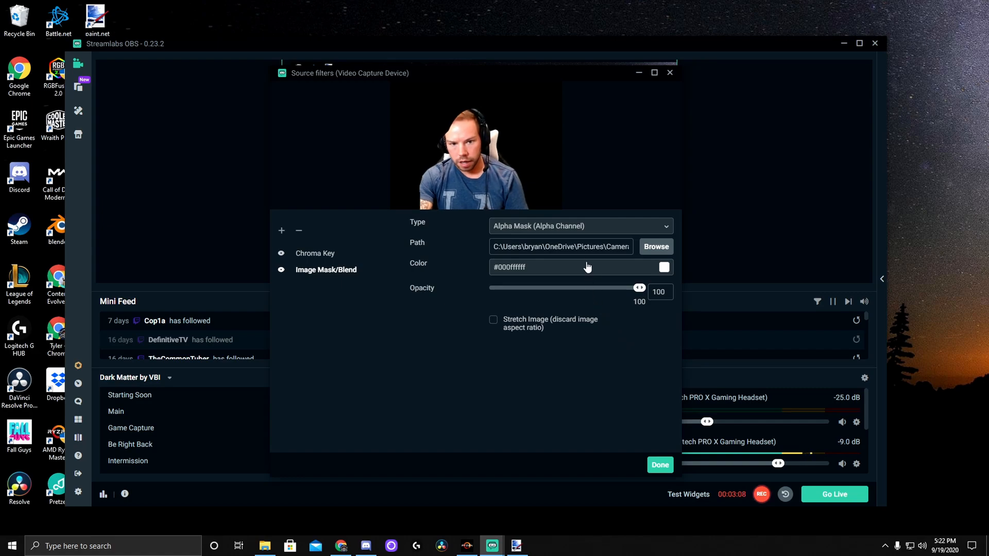
mouse_move(421, 82)
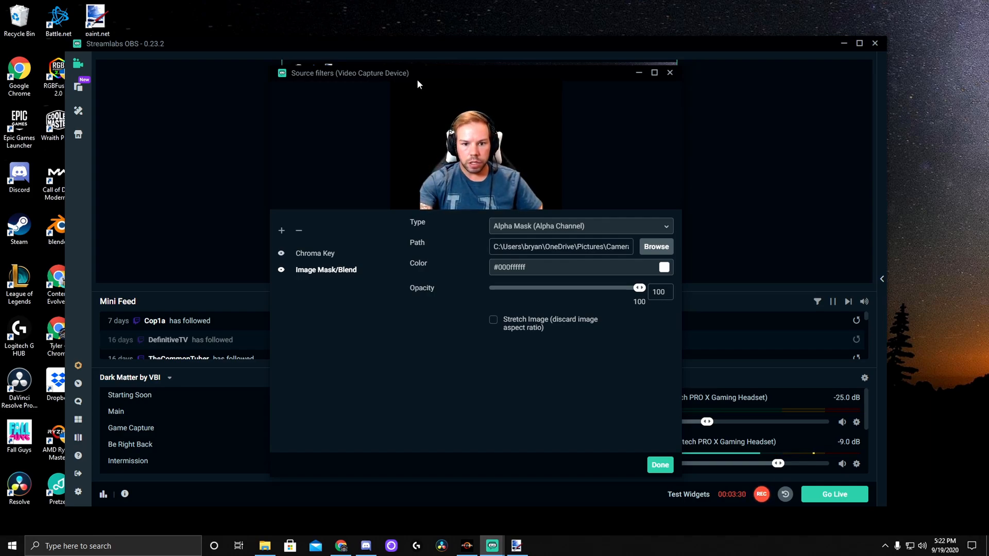
mouse_move(529, 175)
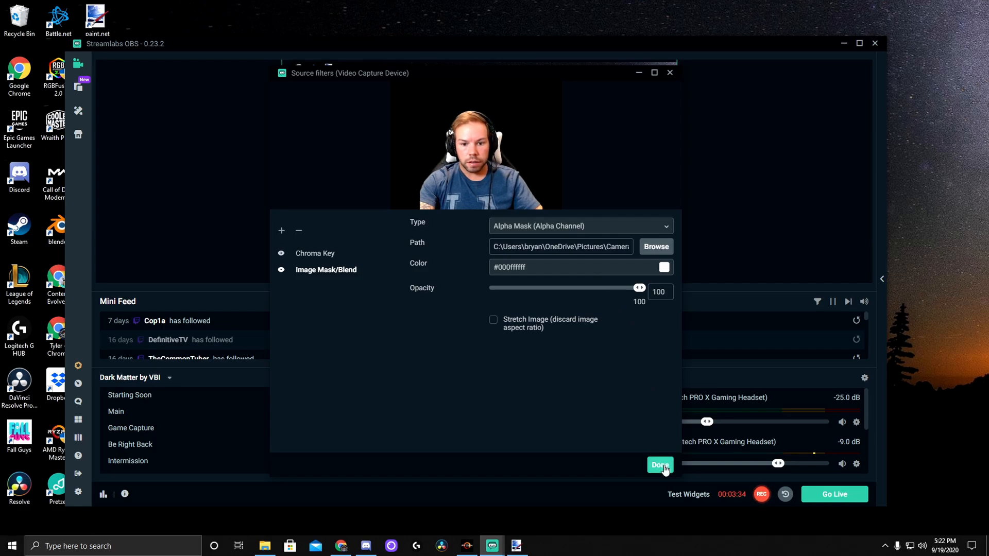
Finish editing the webcam source's filters with Done, returning to the scene editor.
left_click(659, 465)
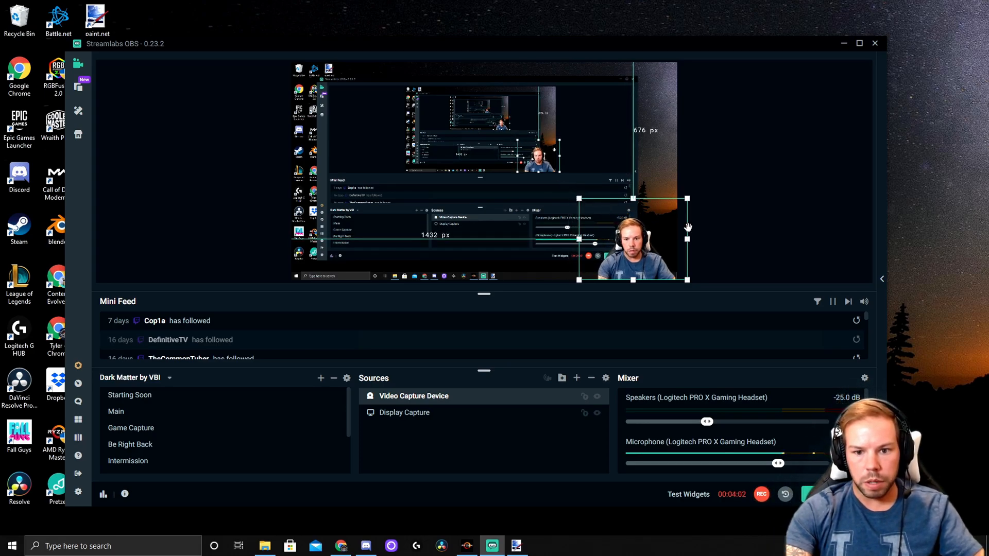
mouse_move(724, 237)
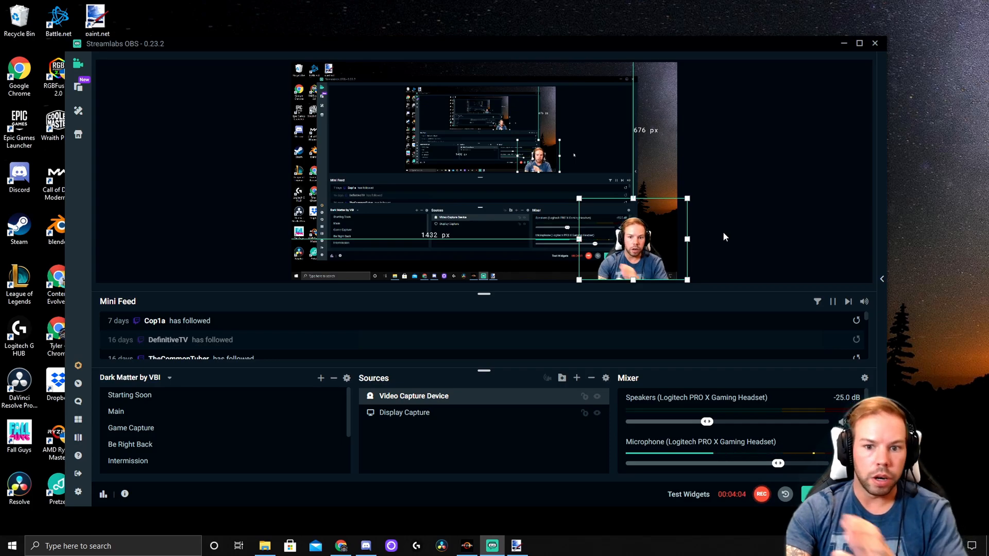
mouse_move(715, 233)
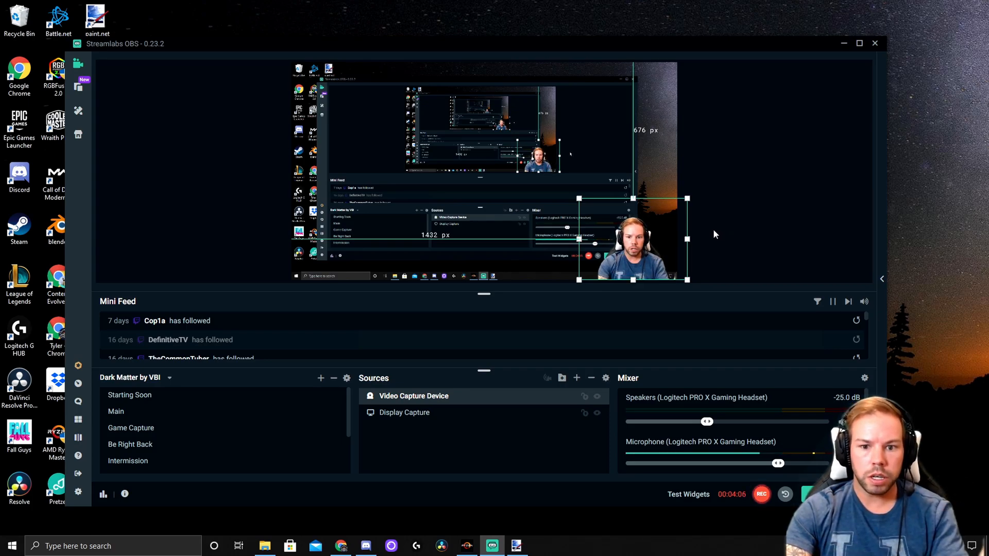
mouse_move(711, 233)
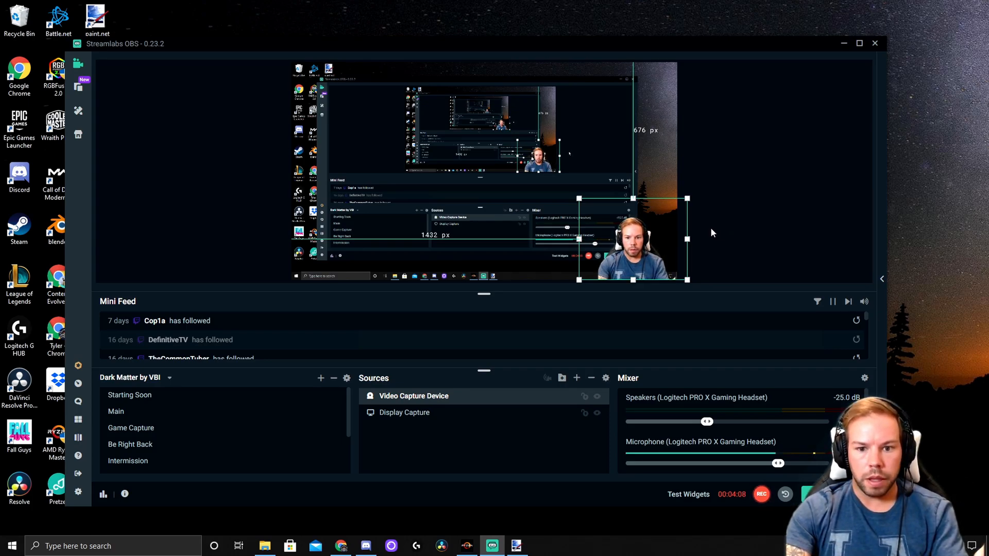